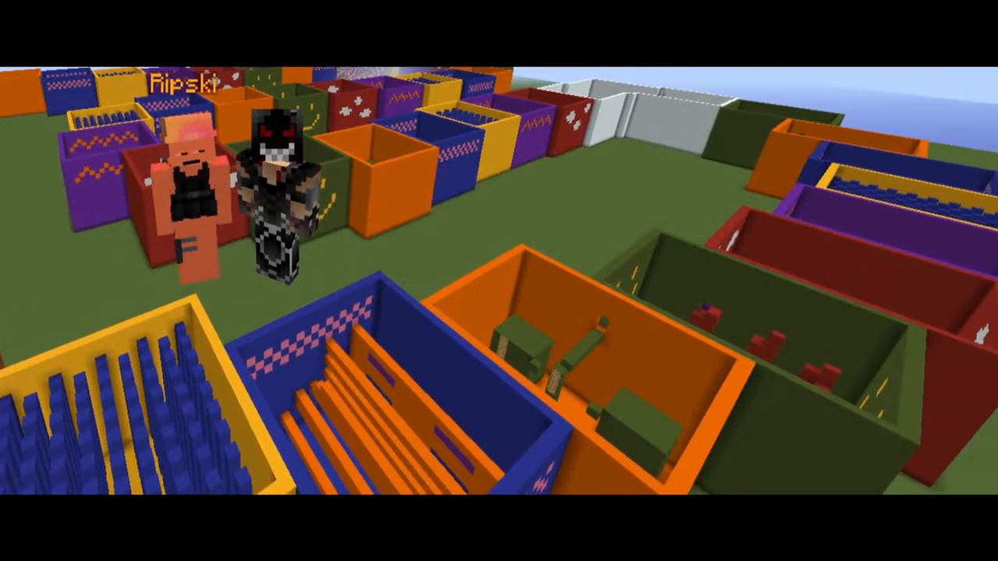
mouse_move(499, 281)
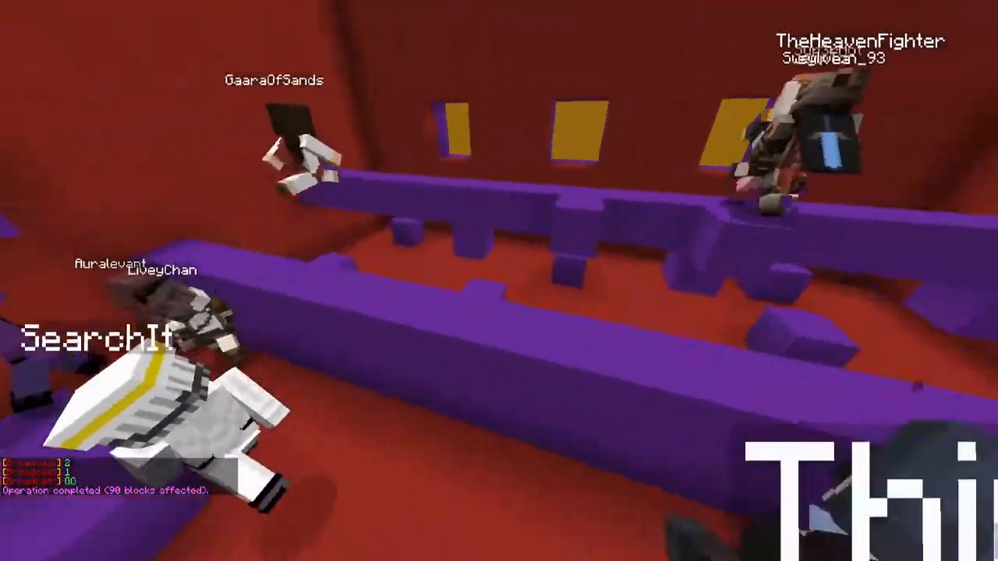
mouse_move(499, 281)
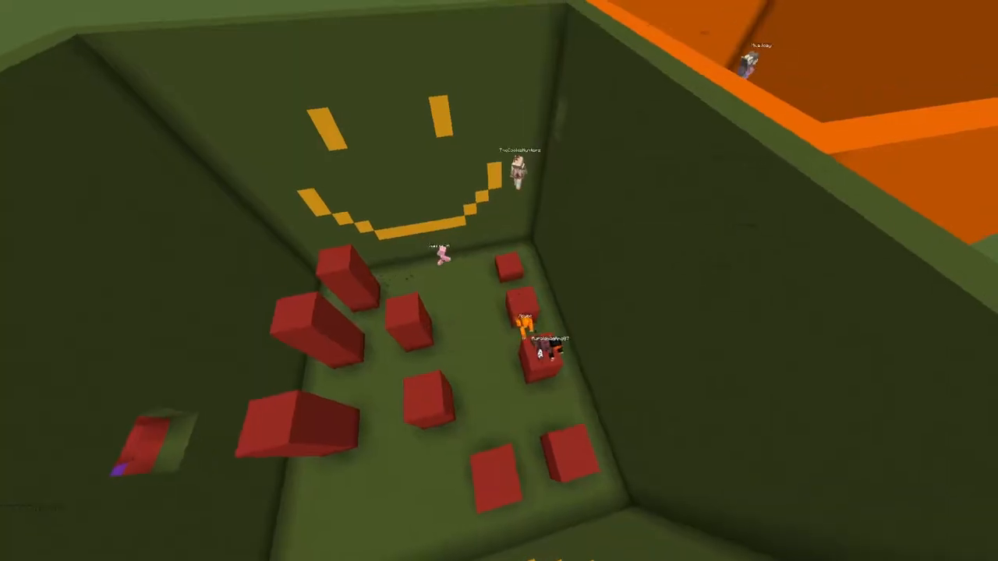
mouse_move(499, 281)
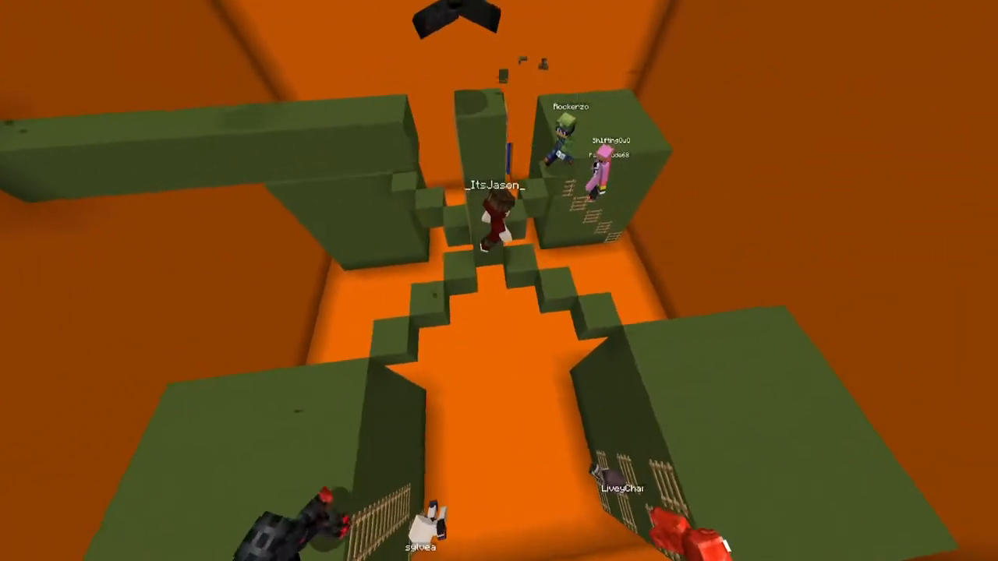
mouse_move(499, 280)
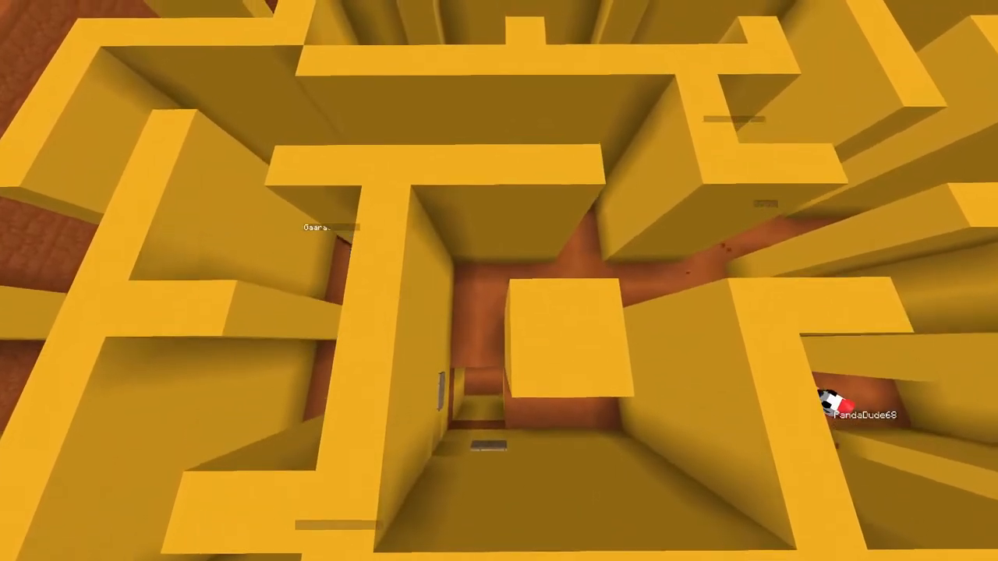
mouse_move(499, 281)
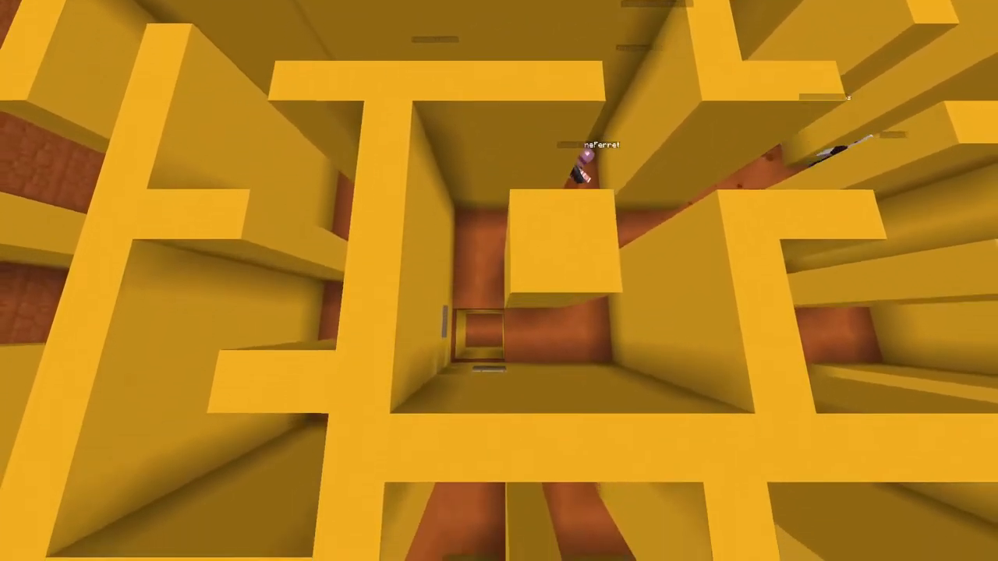
mouse_move(499, 281)
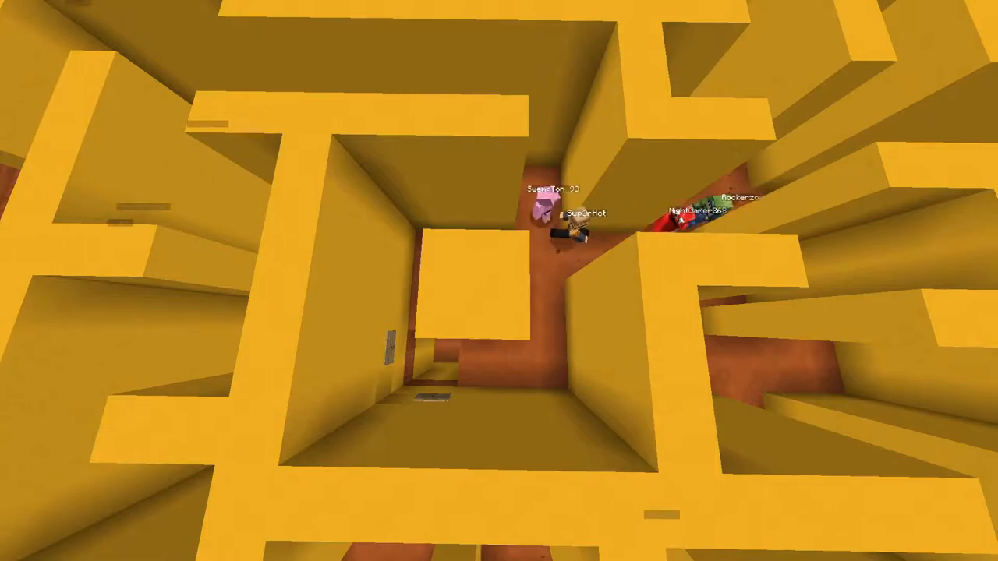
mouse_move(499, 281)
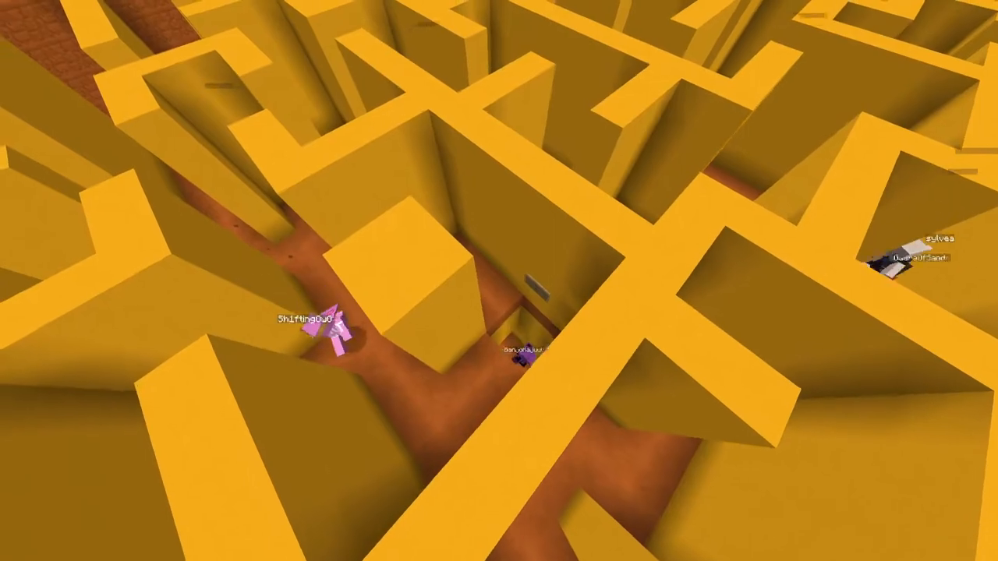
mouse_move(499, 281)
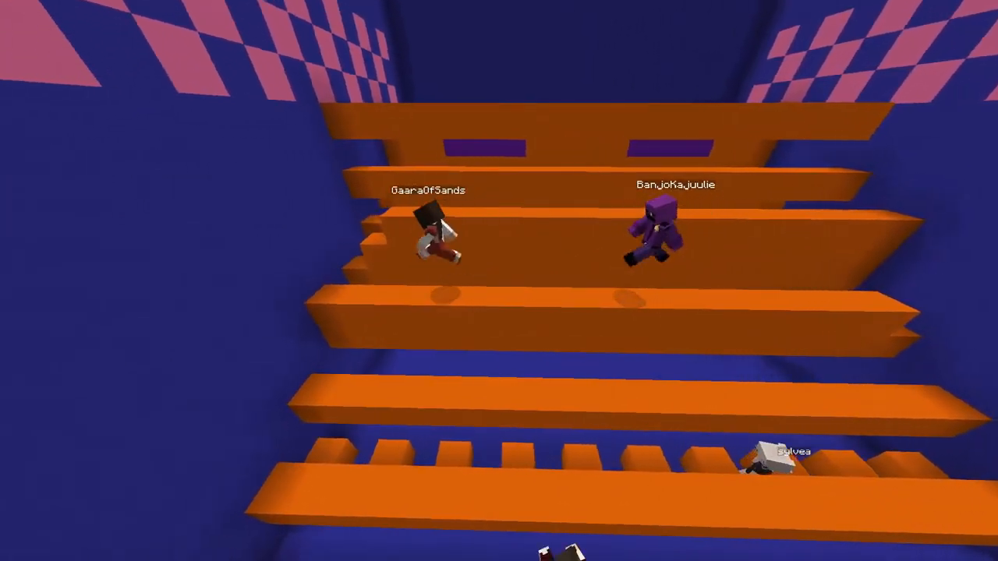
mouse_move(499, 281)
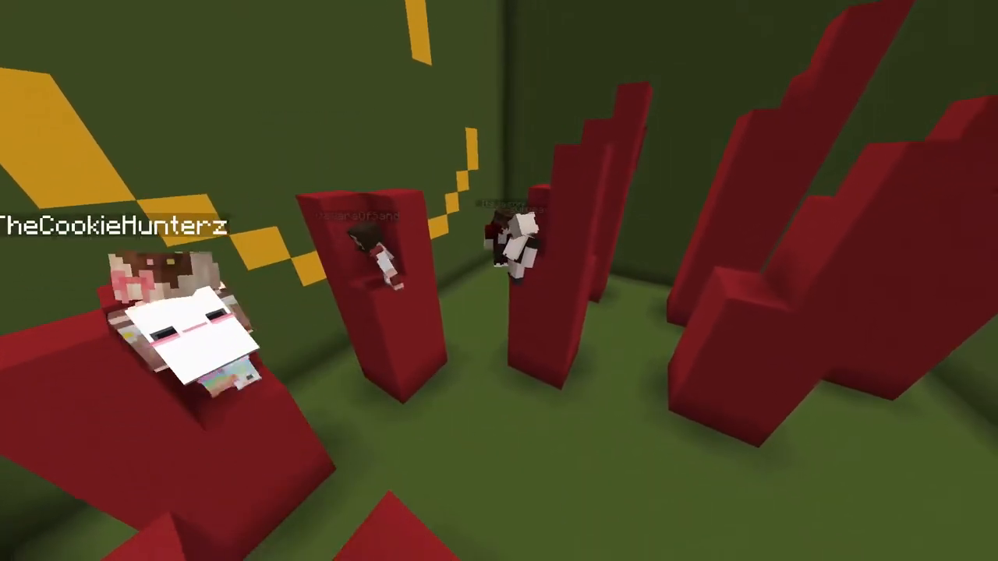
mouse_move(499, 281)
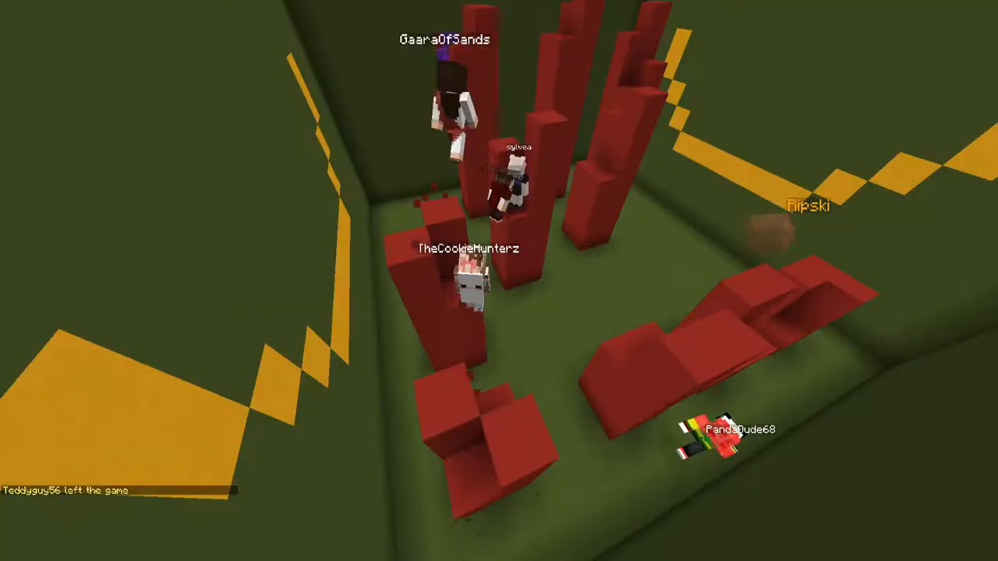
mouse_move(499, 280)
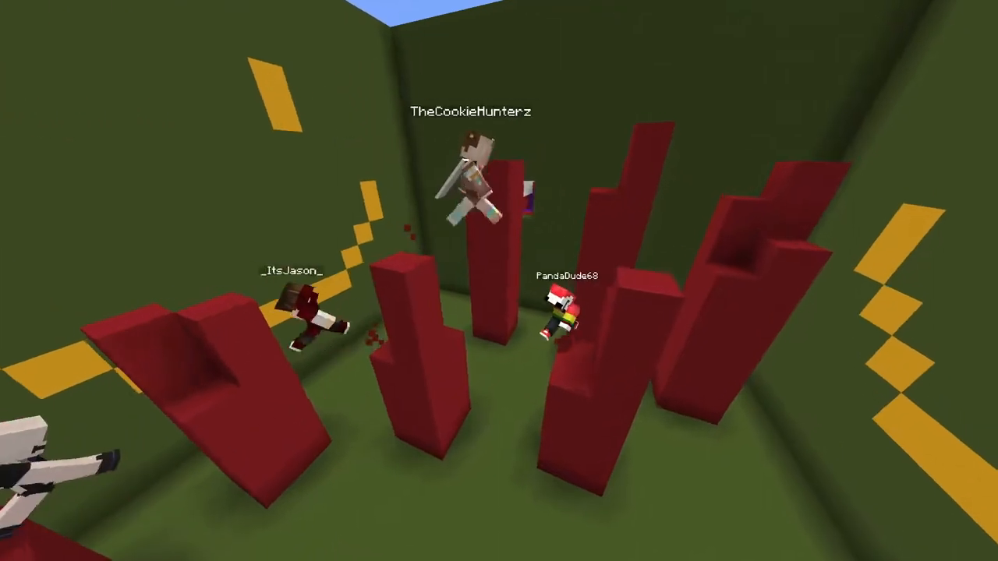
mouse_move(499, 280)
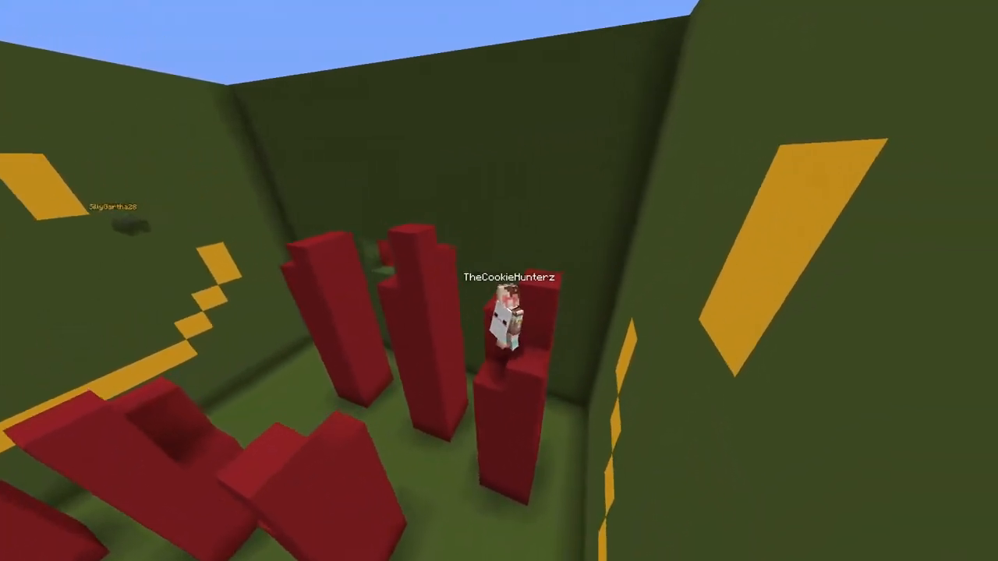
mouse_move(499, 280)
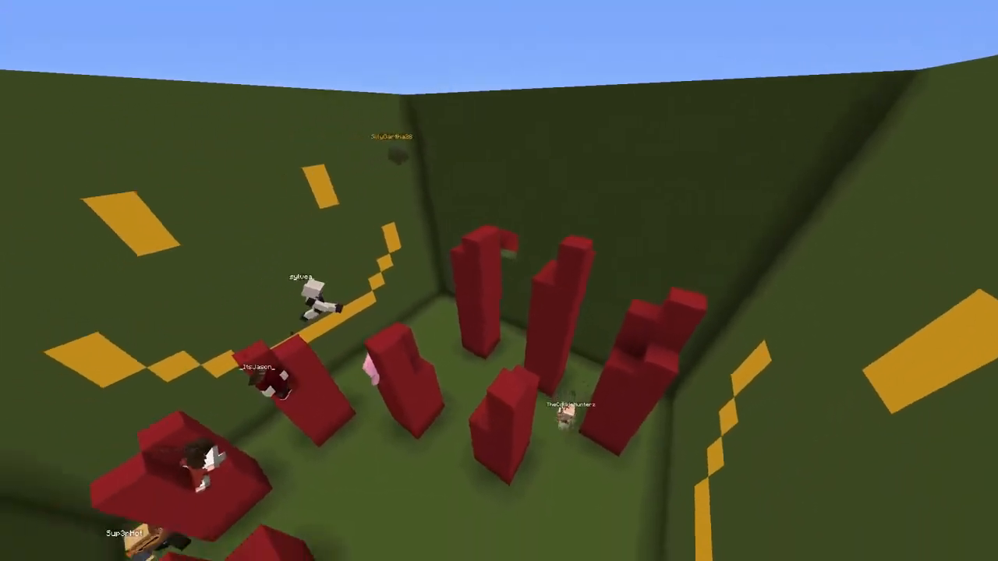
mouse_move(499, 281)
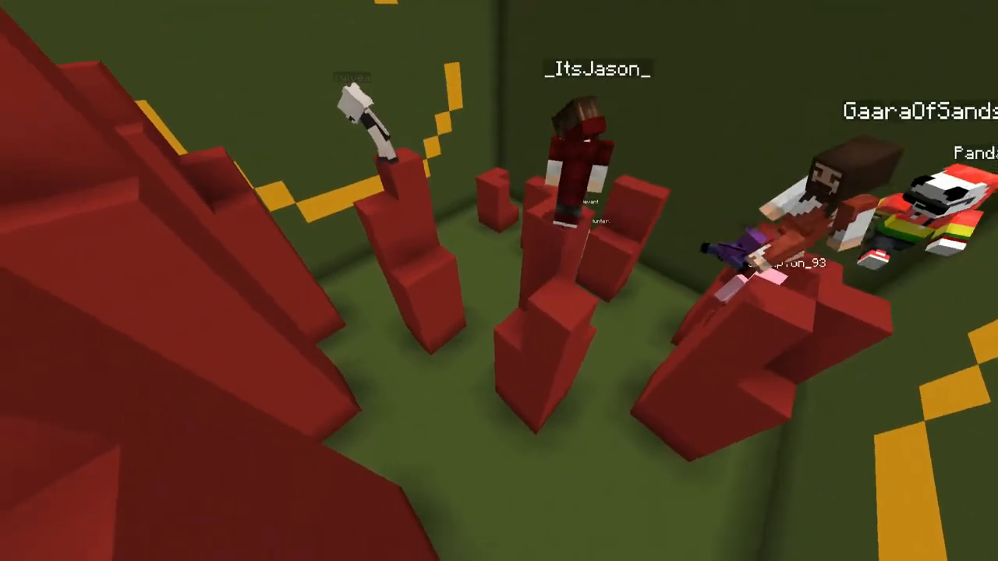
mouse_move(500, 281)
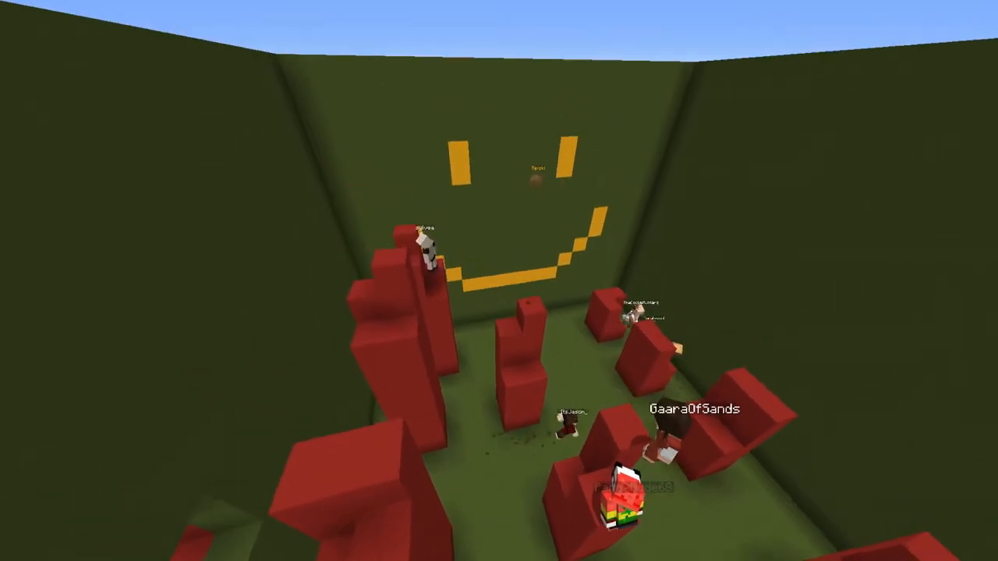
mouse_move(499, 280)
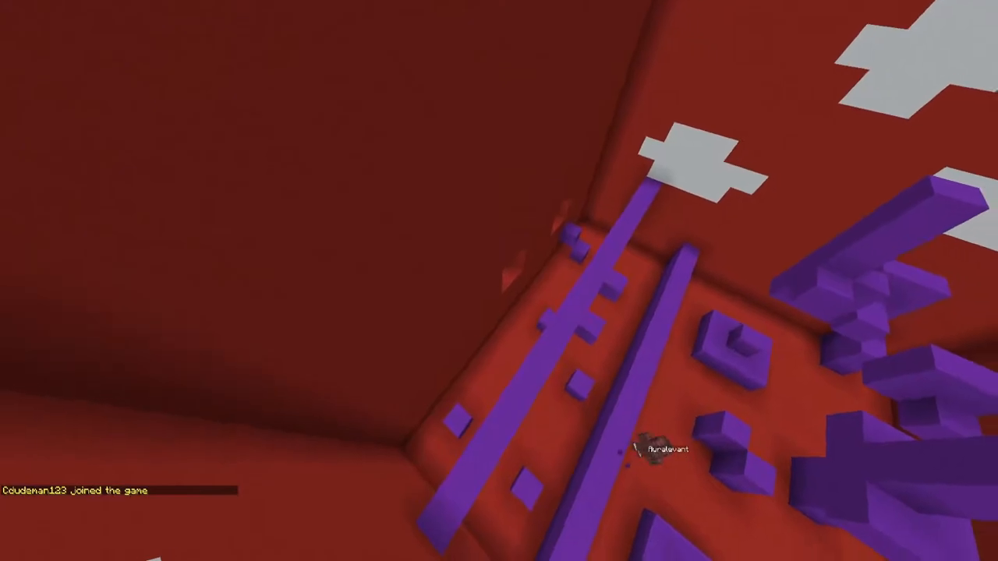
mouse_move(499, 281)
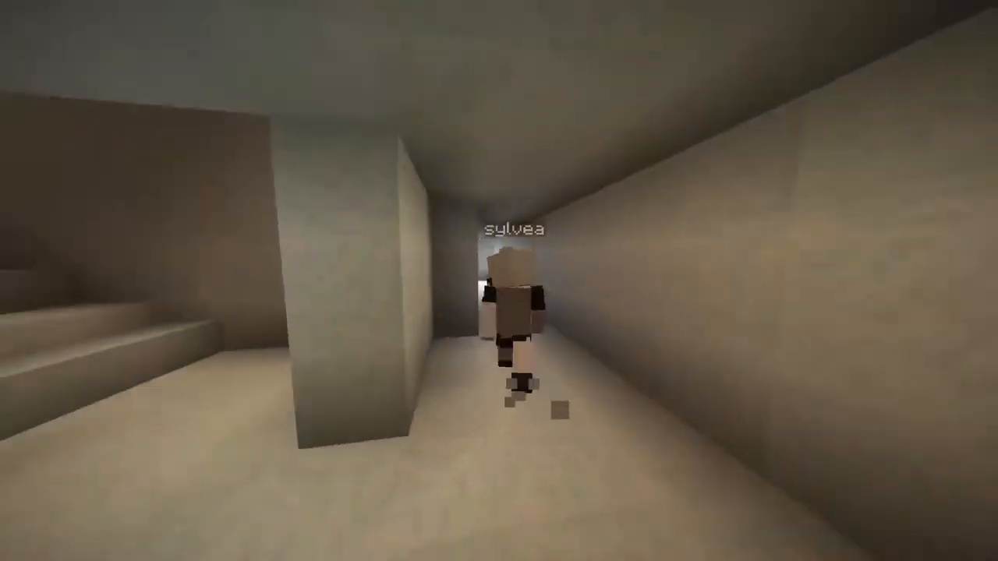
mouse_move(499, 280)
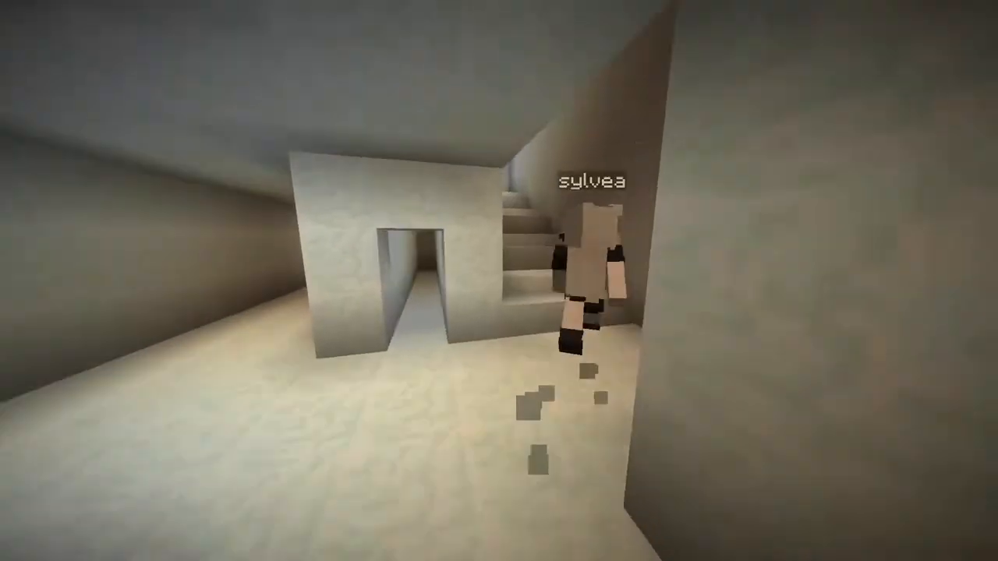
mouse_move(499, 281)
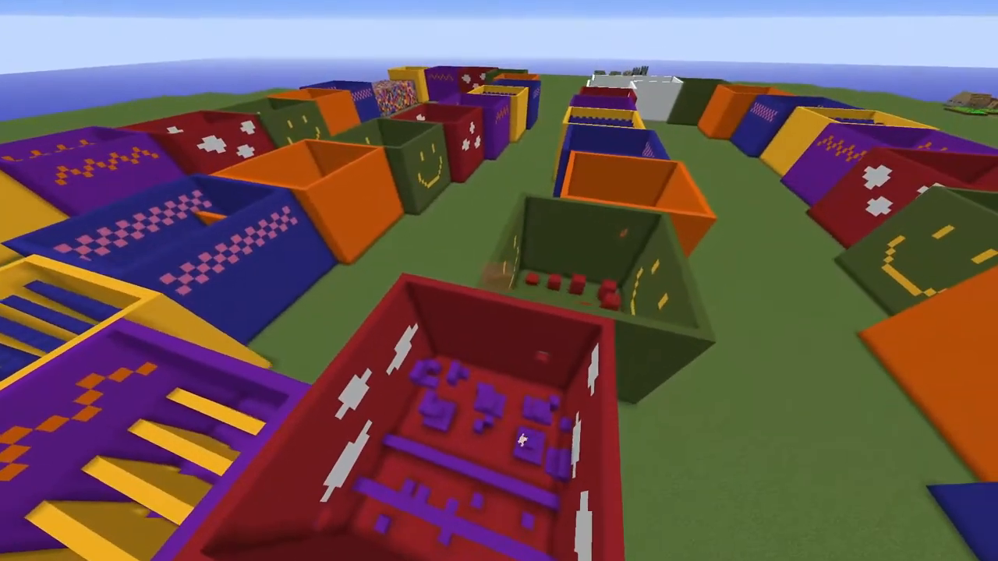
mouse_move(499, 281)
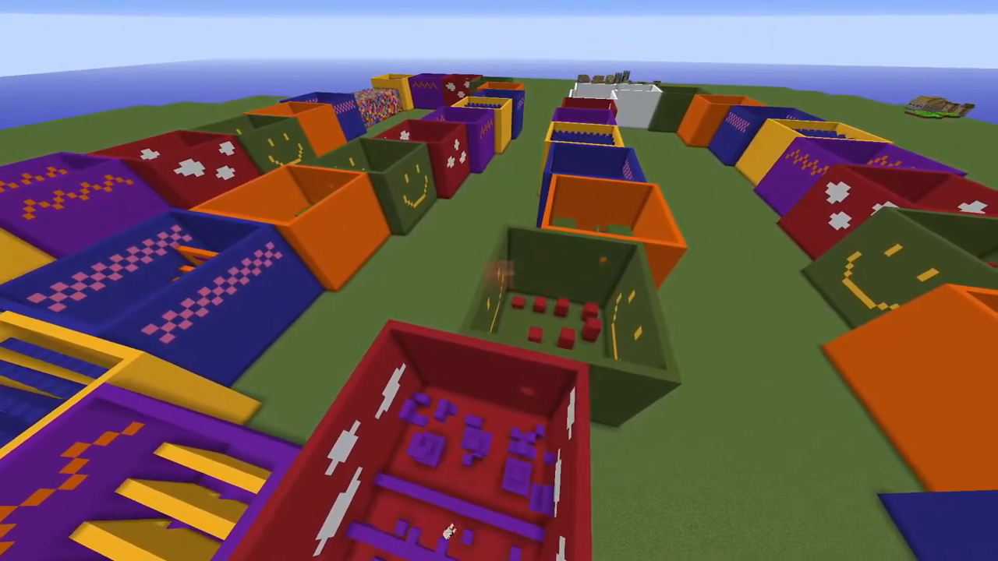
mouse_move(499, 280)
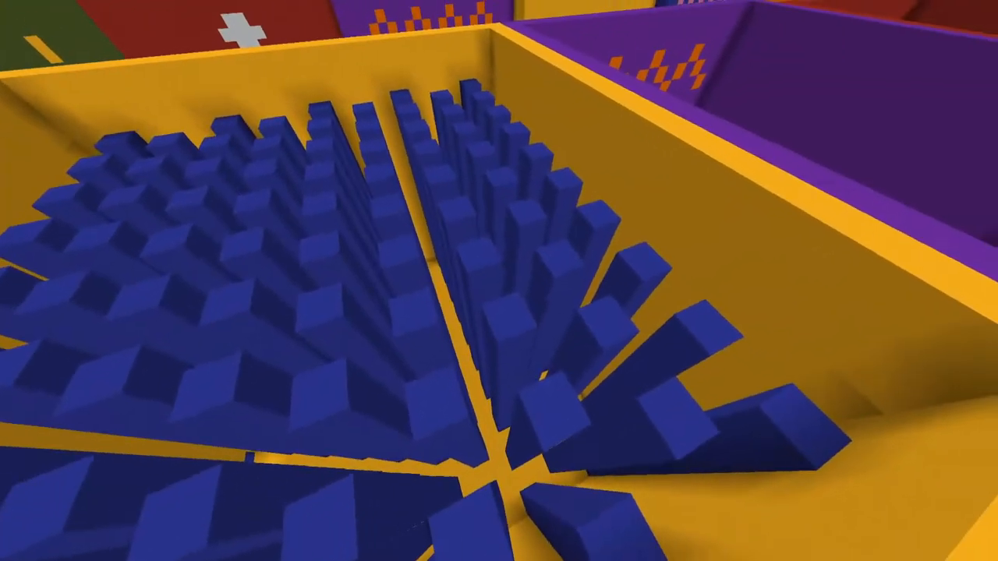
mouse_move(499, 281)
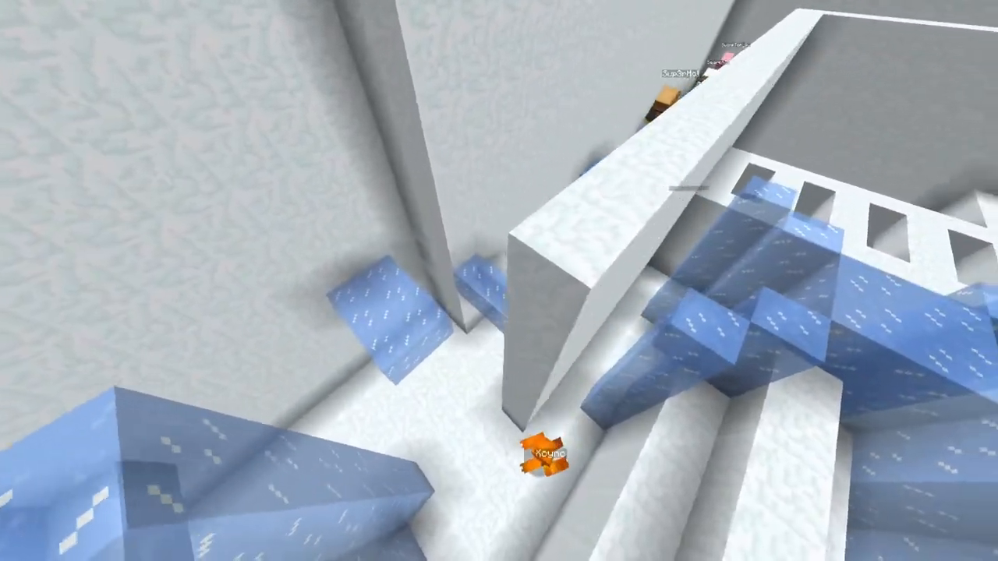
mouse_move(499, 281)
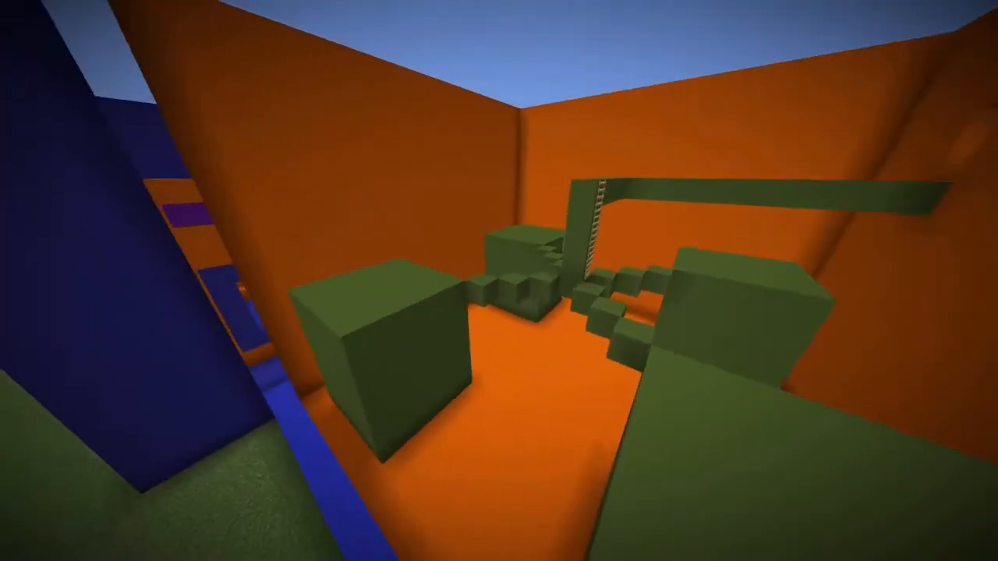
mouse_move(499, 281)
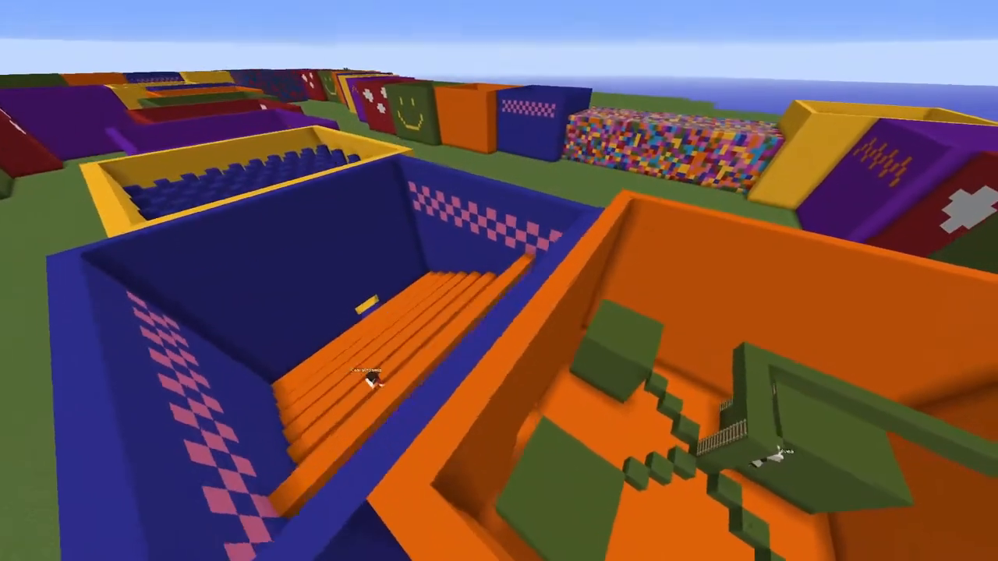
mouse_move(499, 281)
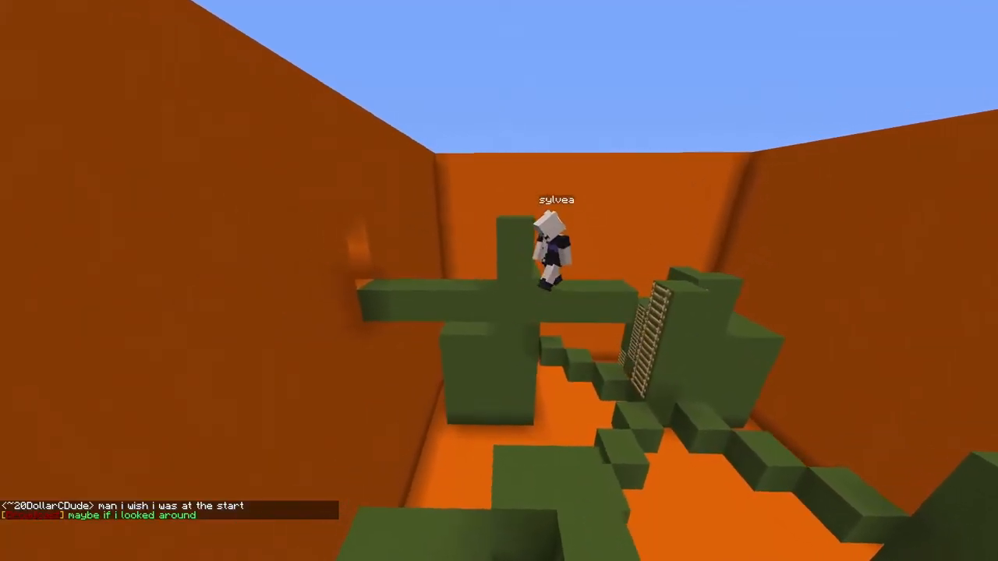
mouse_move(499, 281)
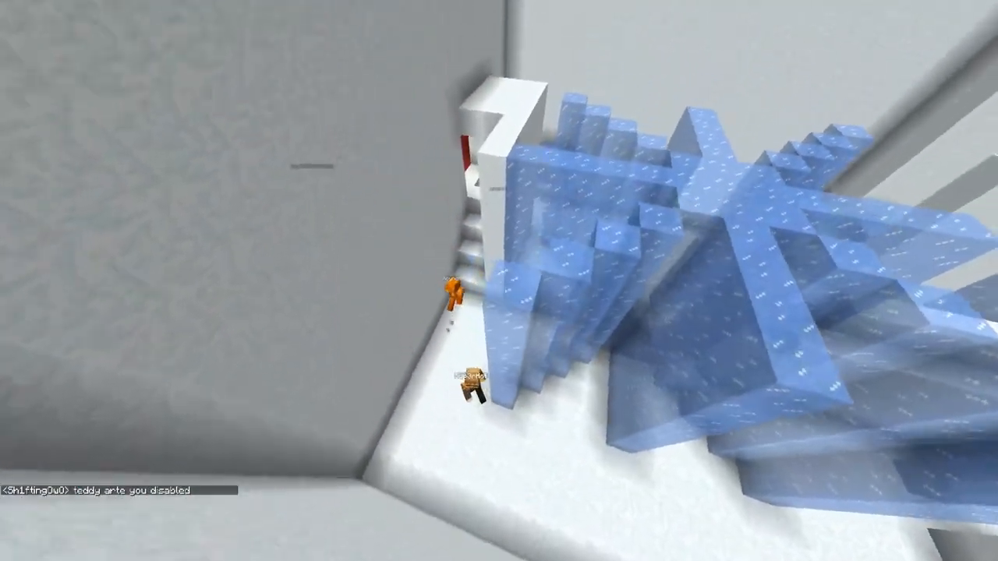
mouse_move(499, 281)
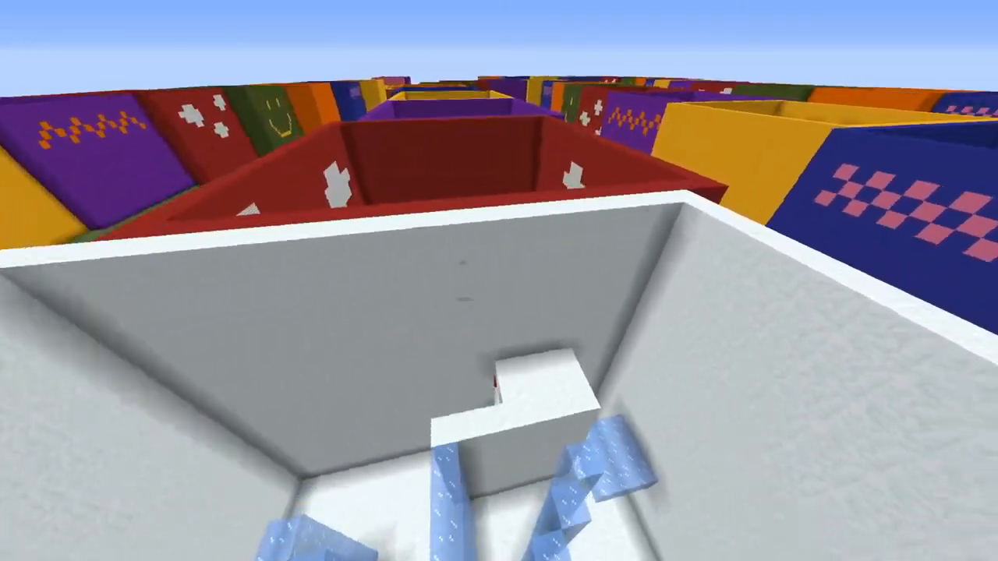
key("tab")
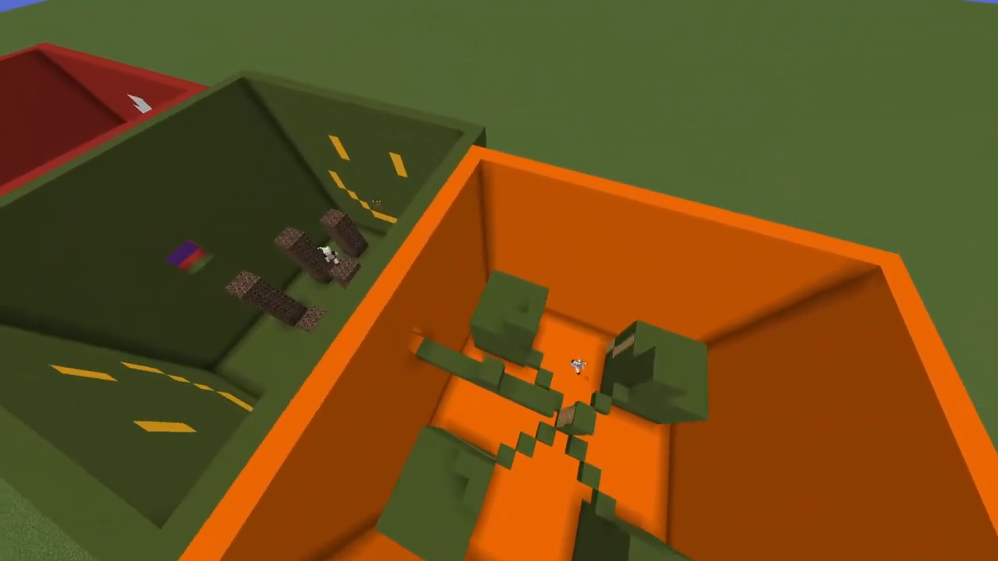
mouse_move(499, 281)
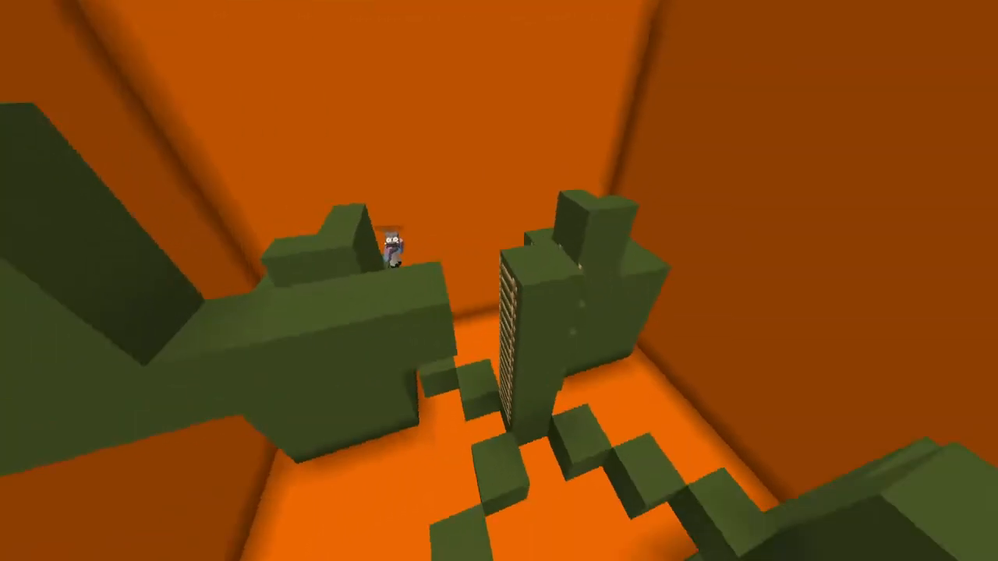
mouse_move(499, 281)
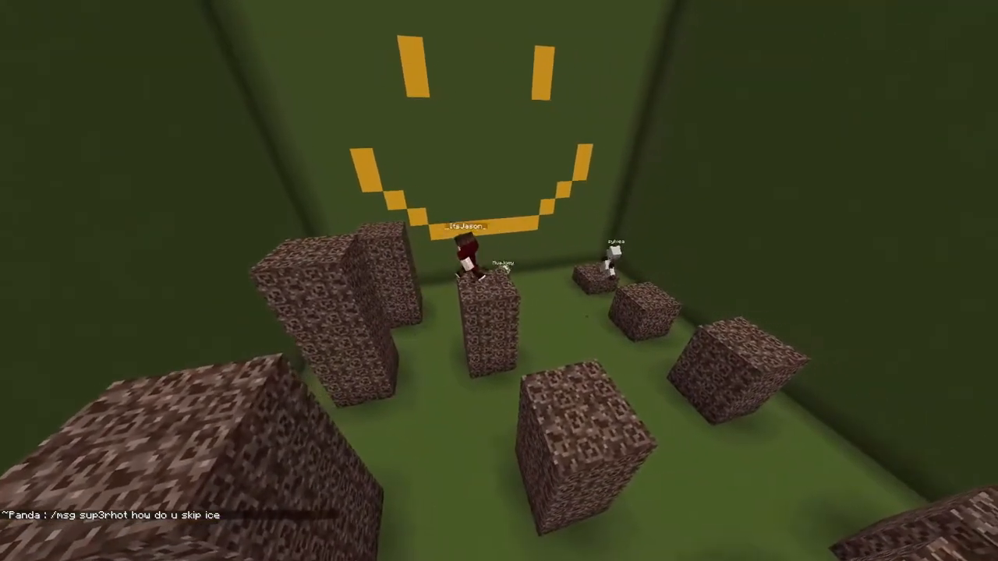
mouse_move(499, 281)
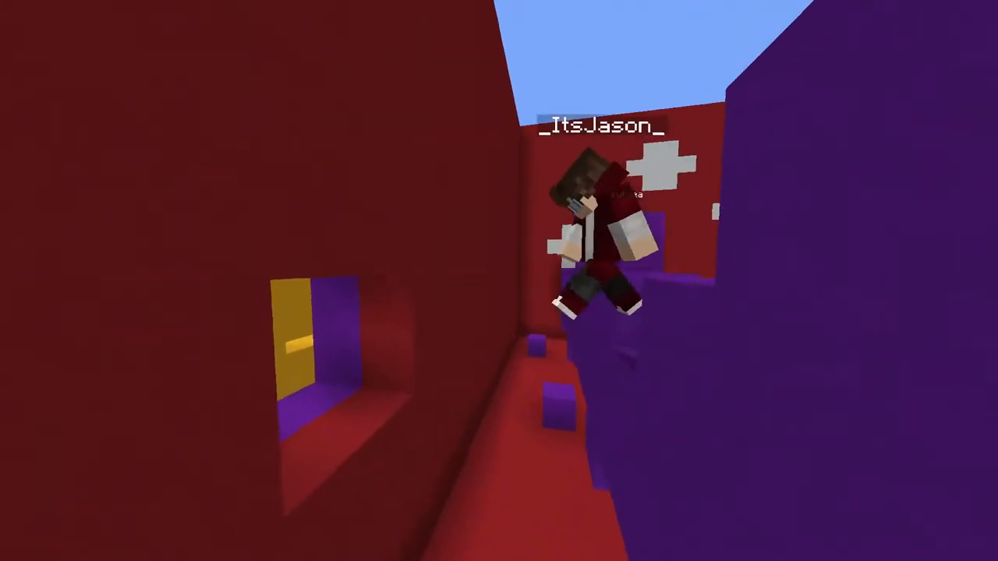
mouse_move(499, 281)
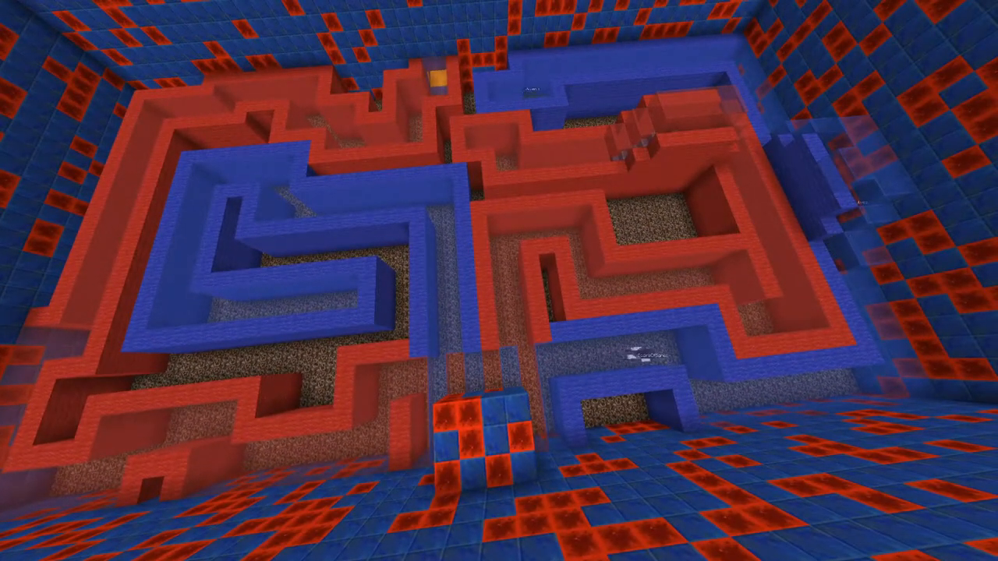
mouse_move(499, 281)
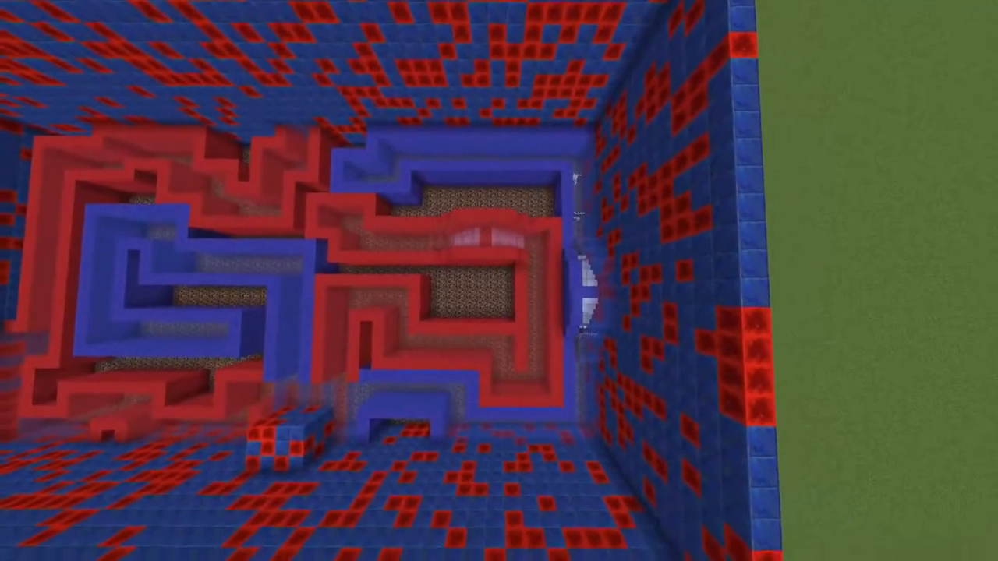
mouse_move(499, 281)
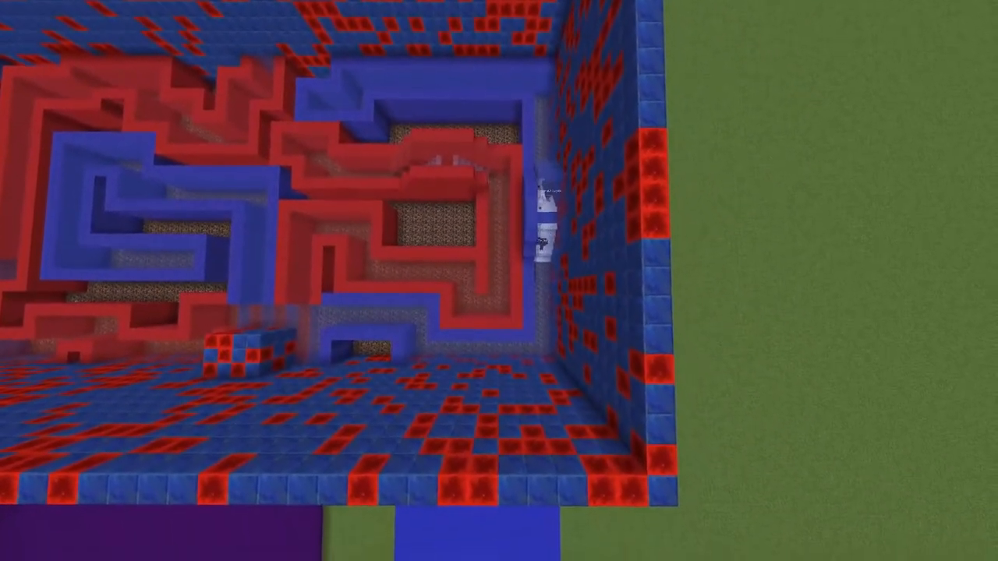
mouse_move(499, 281)
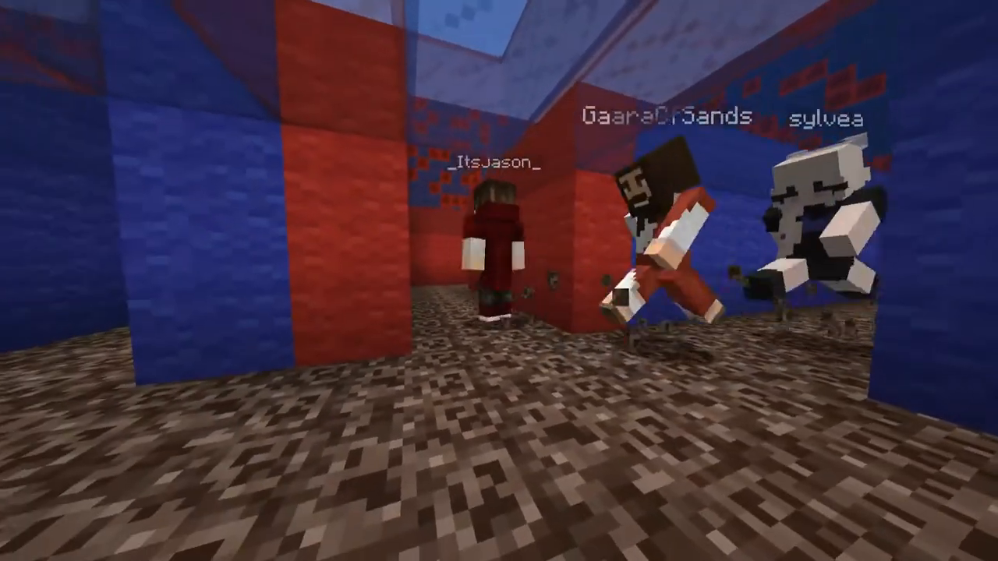
mouse_move(499, 281)
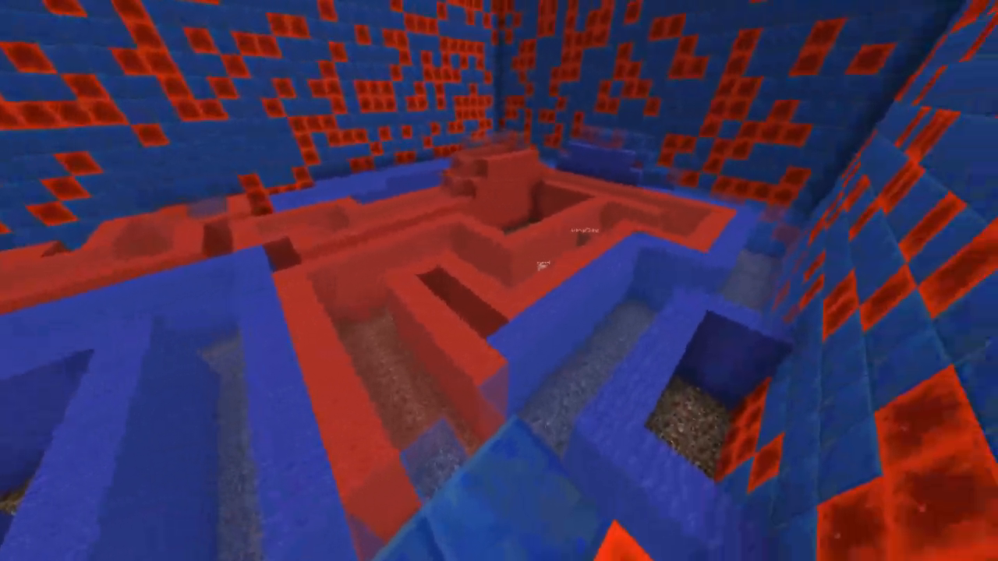
mouse_move(499, 281)
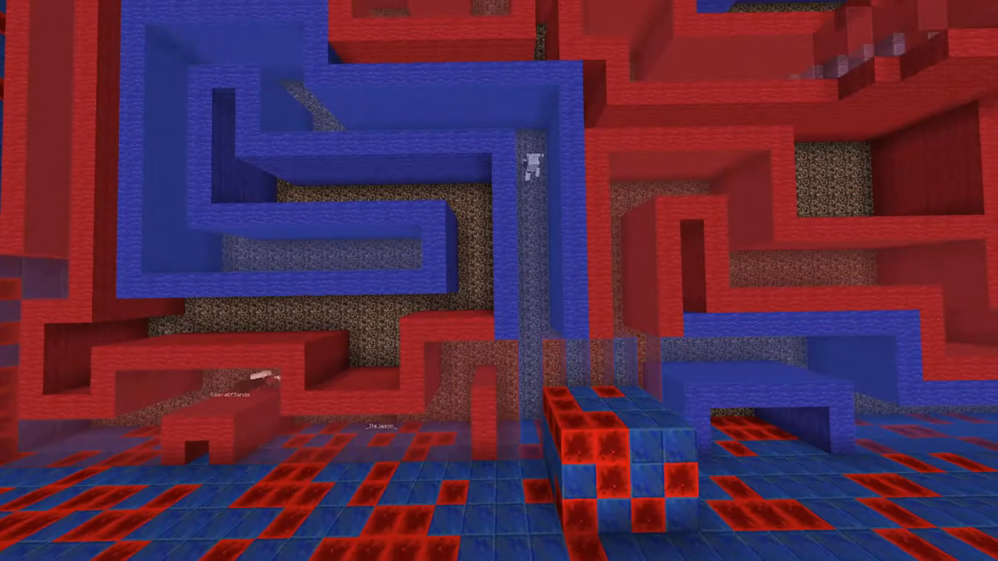
mouse_move(499, 281)
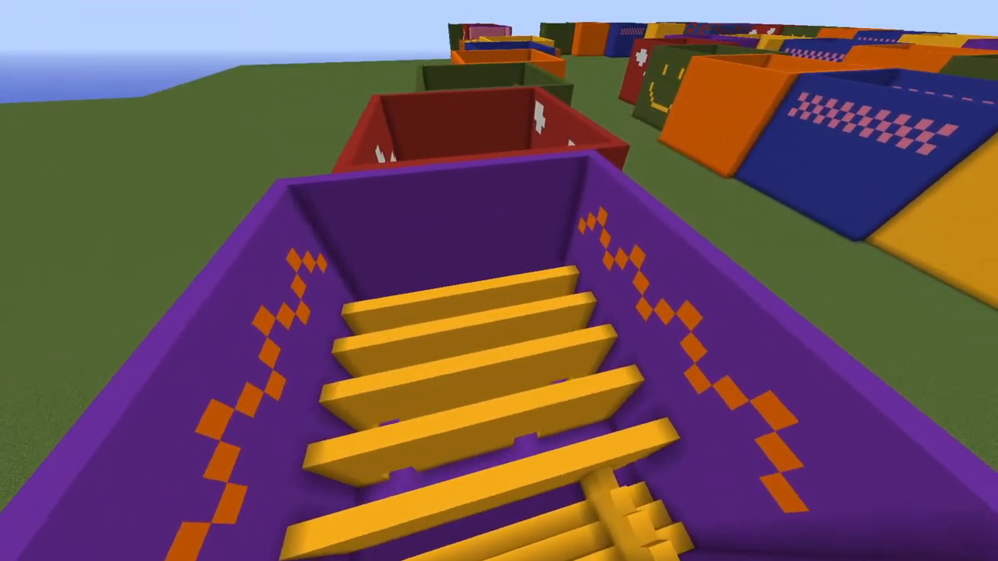
mouse_move(499, 280)
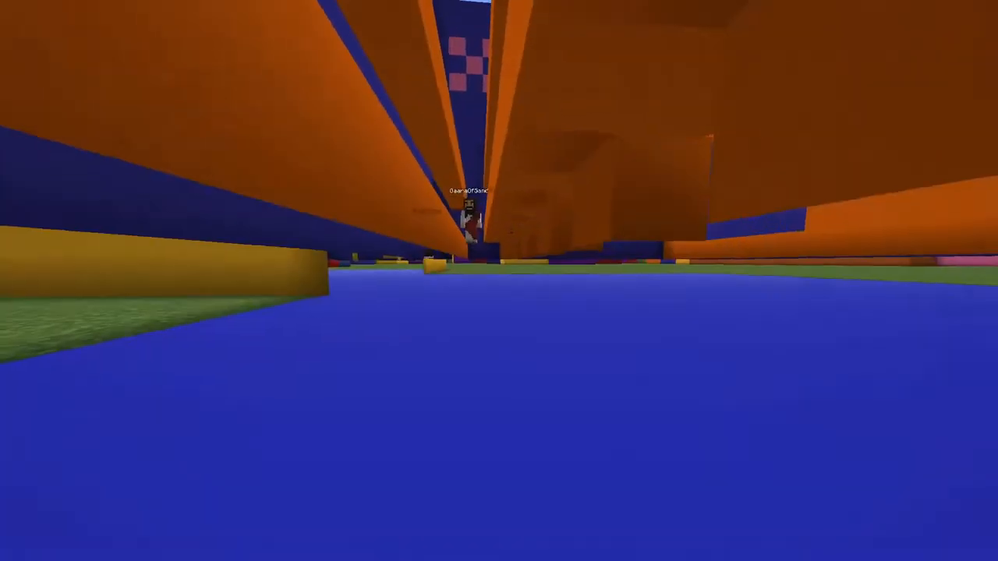
mouse_move(499, 281)
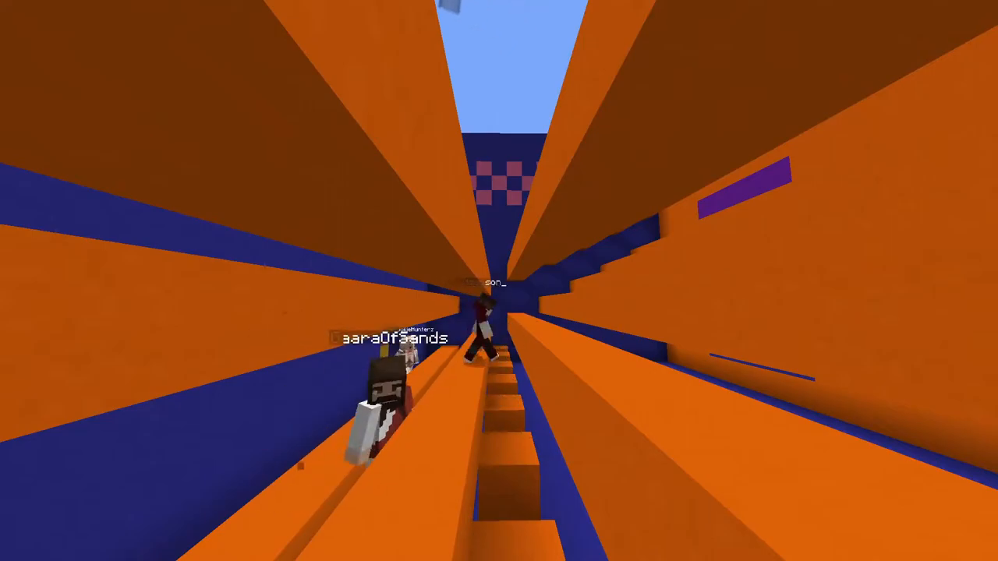
mouse_move(499, 281)
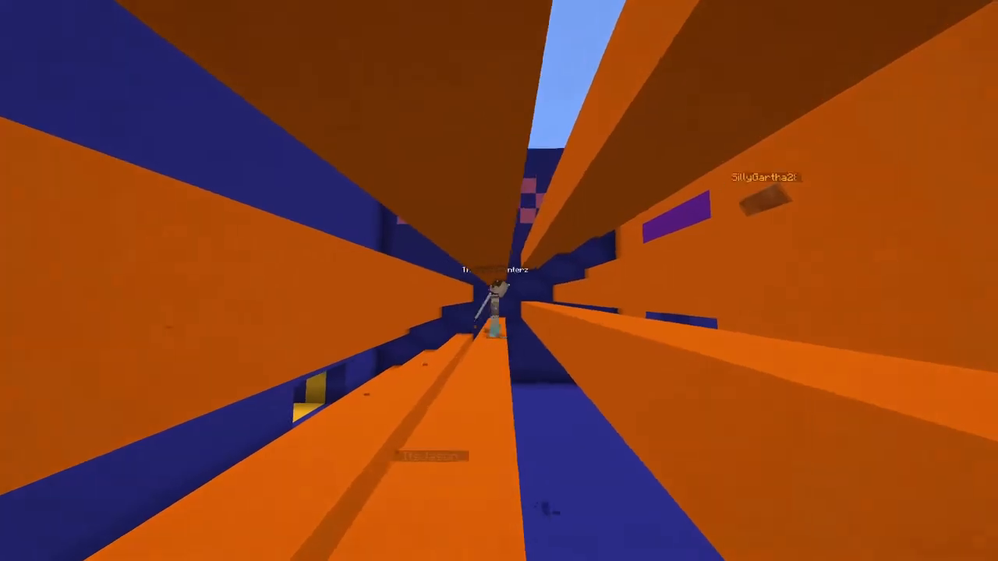
mouse_move(499, 281)
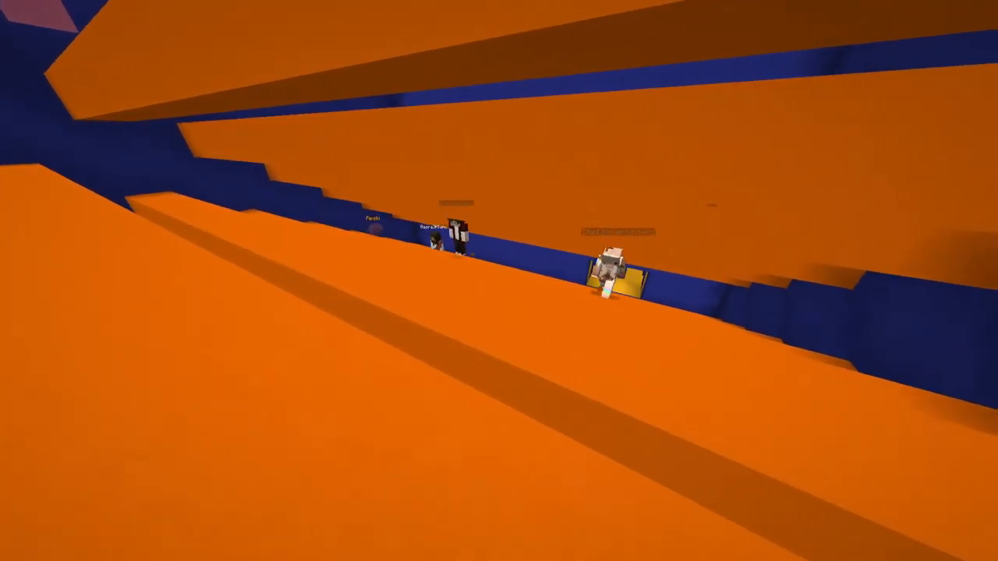
mouse_move(499, 280)
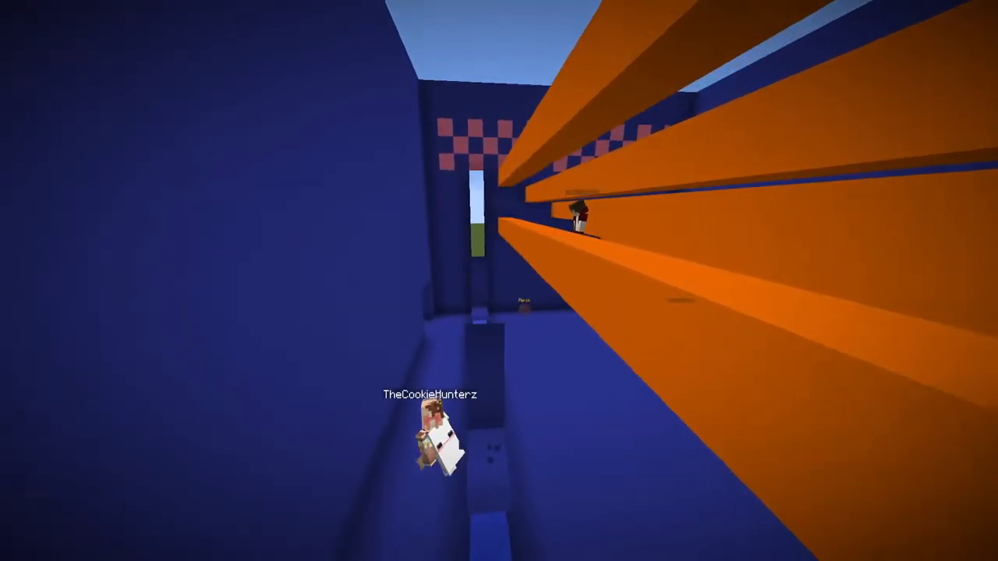
mouse_move(499, 281)
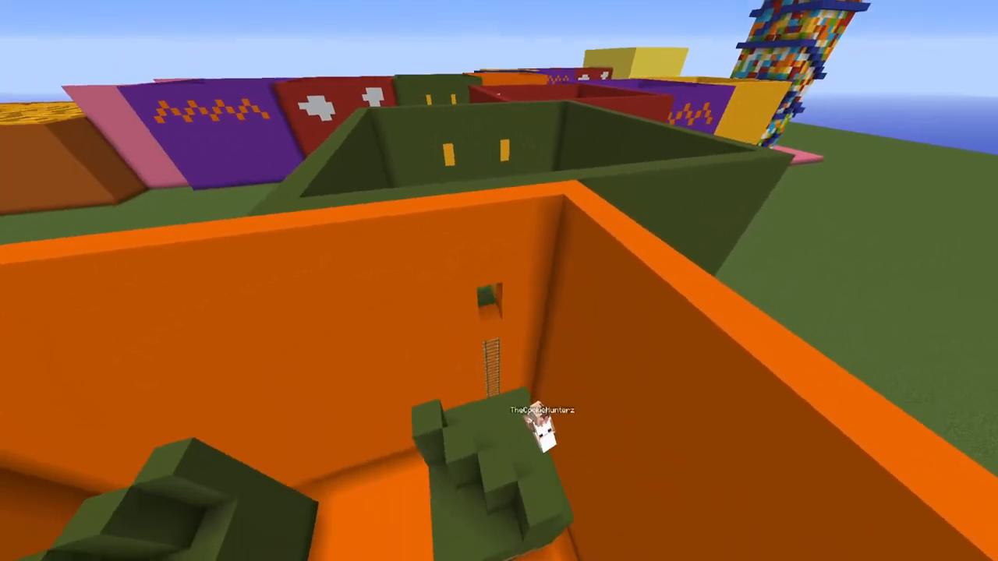
mouse_move(499, 281)
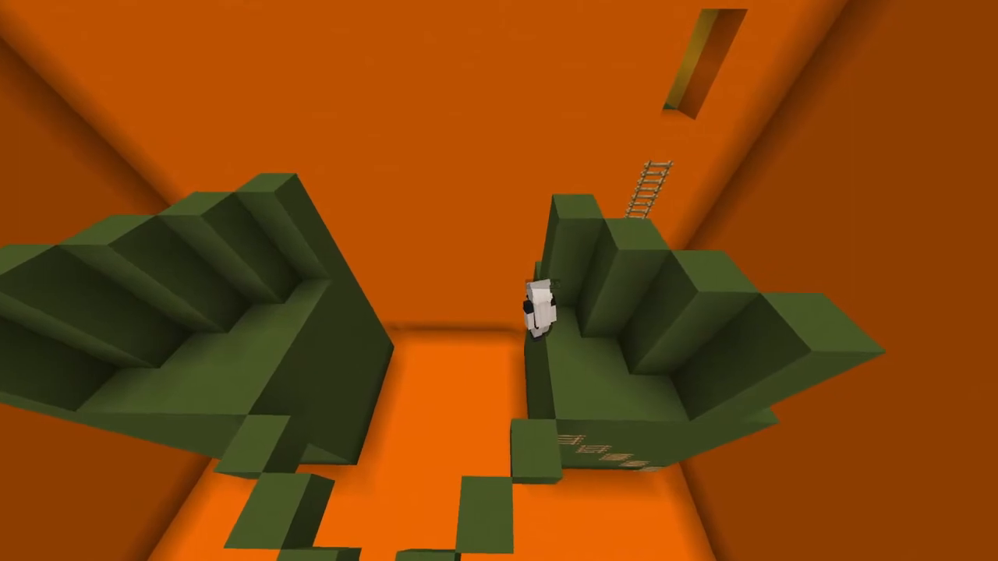
mouse_move(499, 280)
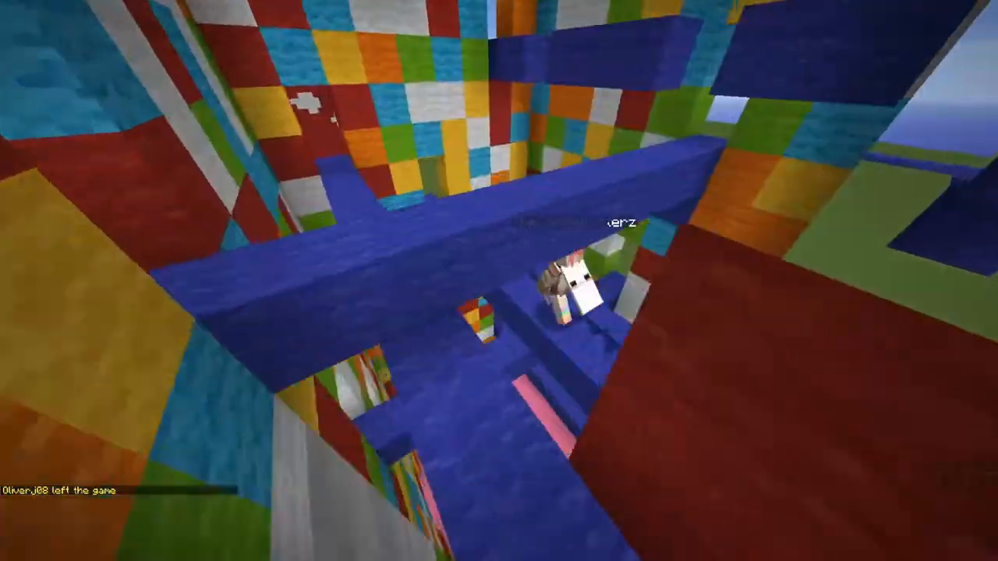
mouse_move(499, 281)
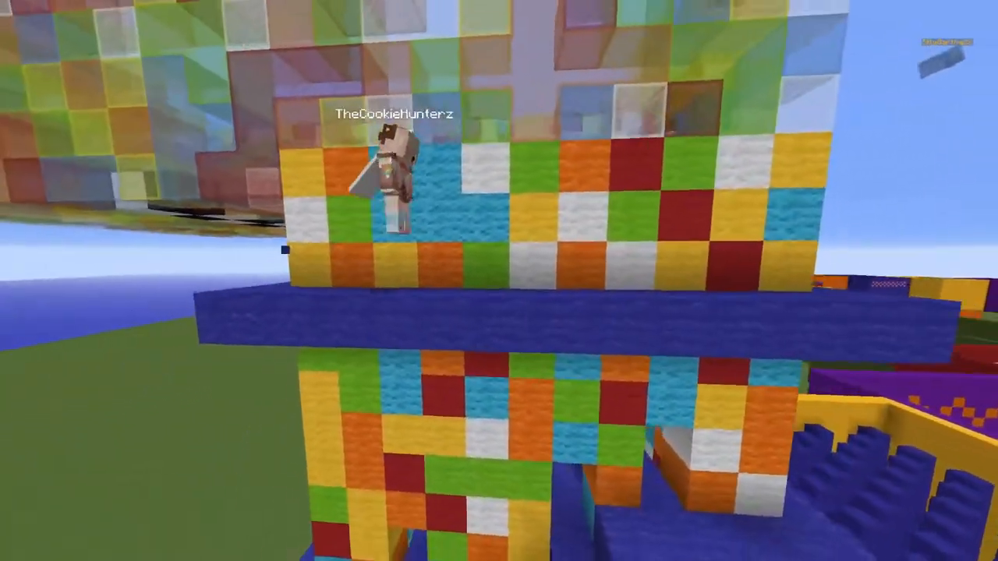
mouse_move(499, 281)
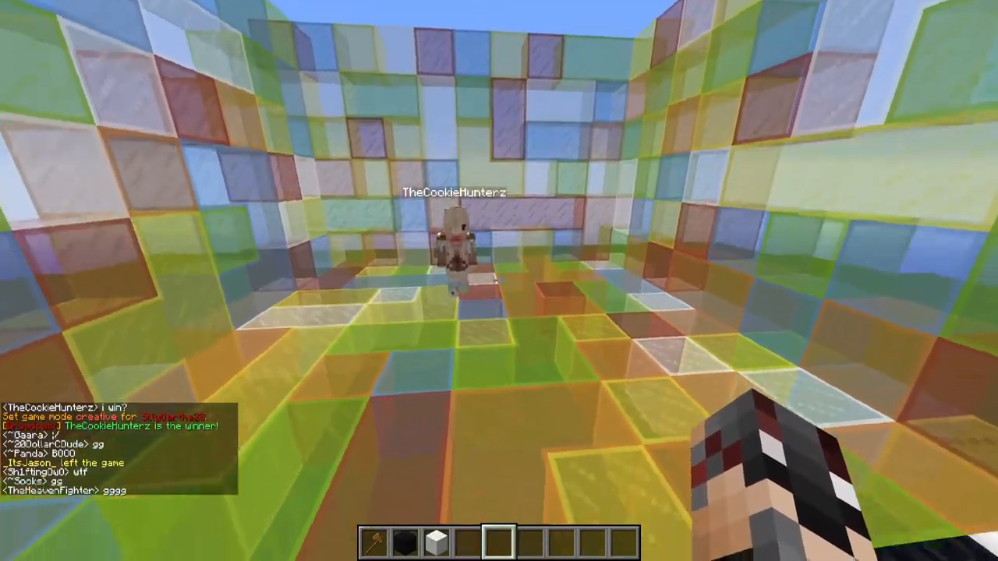
mouse_move(499, 281)
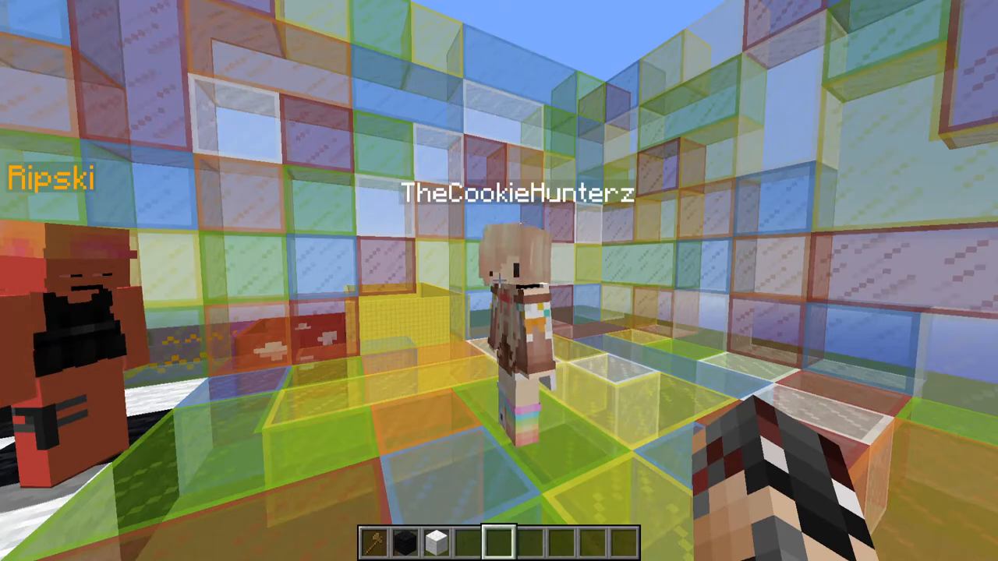